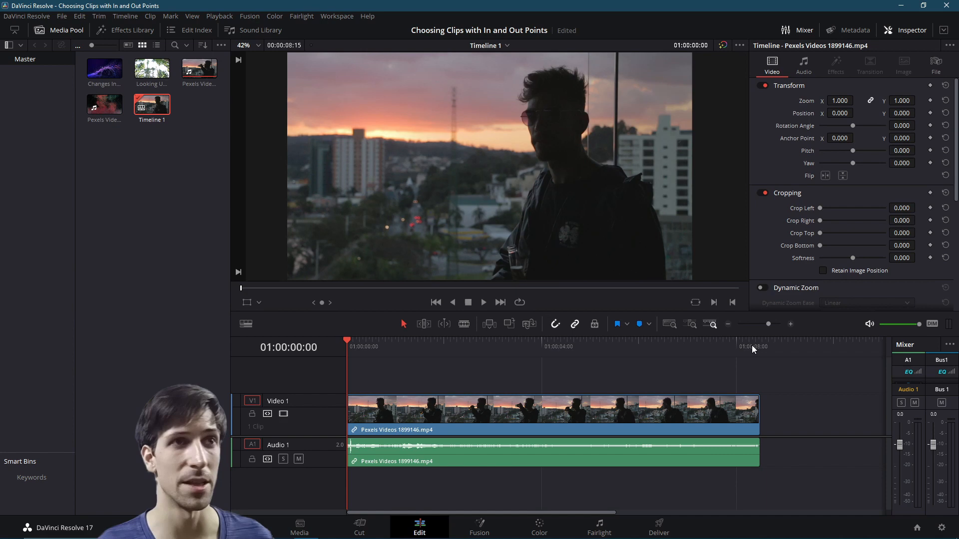
mouse_move(811, 397)
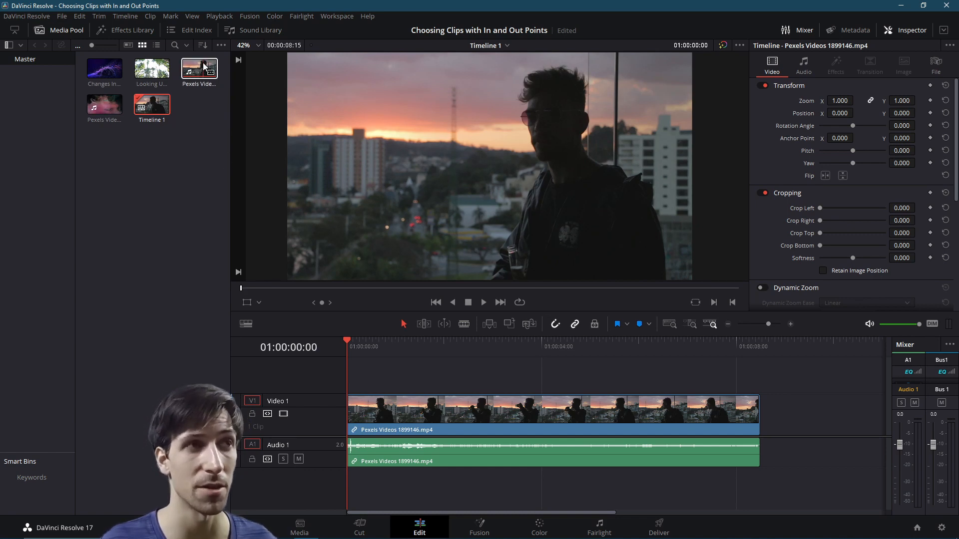
Load the Pexels Videos 1899146.mp4 sunset clip into the source viewer.
double_click(199, 70)
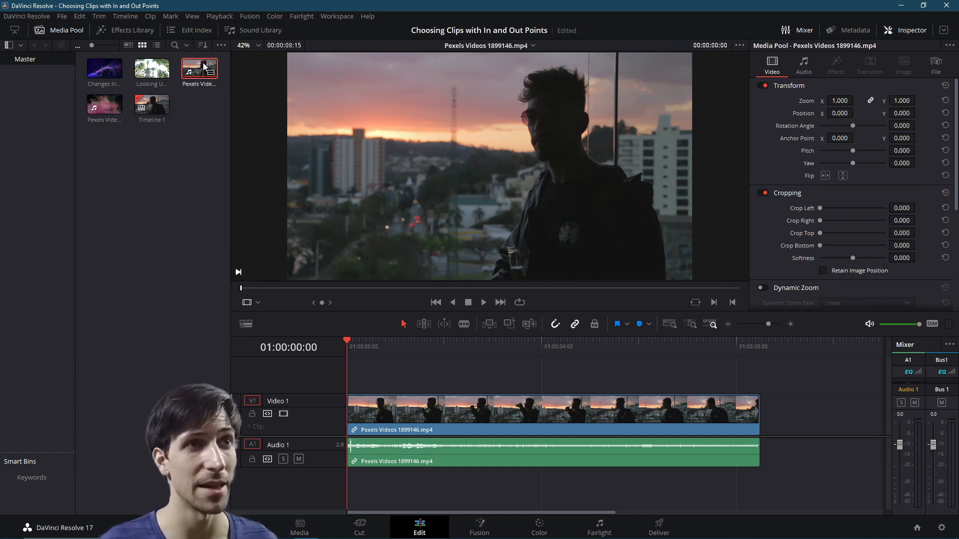
mouse_move(437, 131)
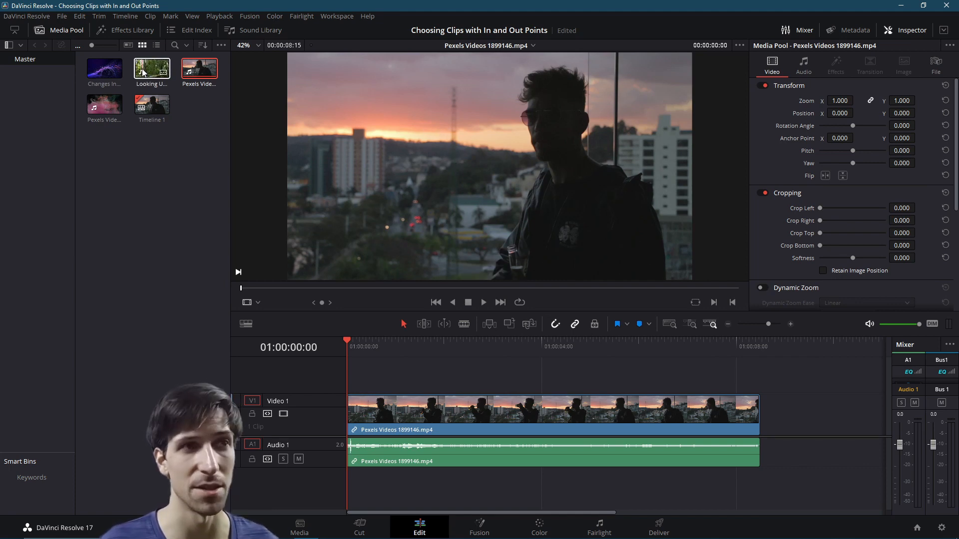
Load Looking Up at Forest.mp4 from the Media Pool into the source viewer.
left_click(151, 68)
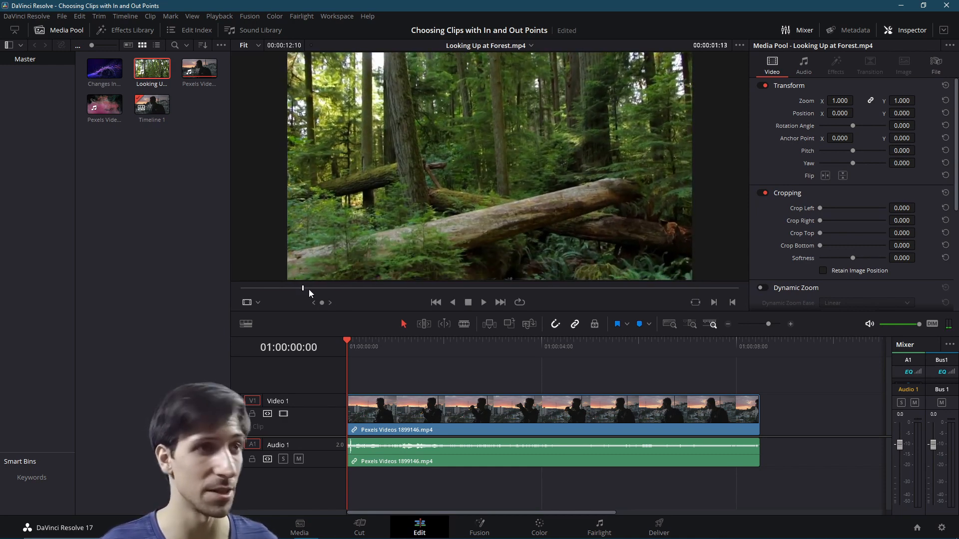
mouse_move(367, 298)
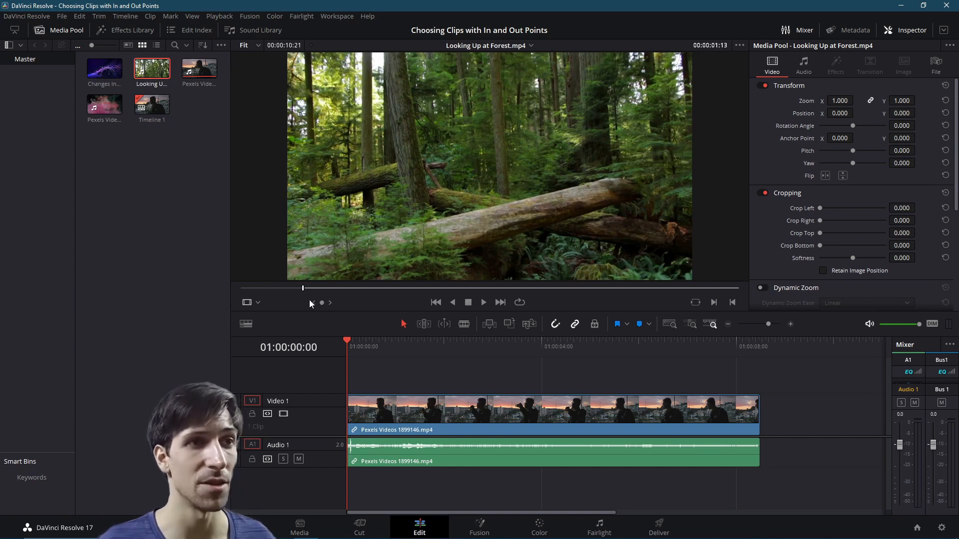
mouse_move(306, 292)
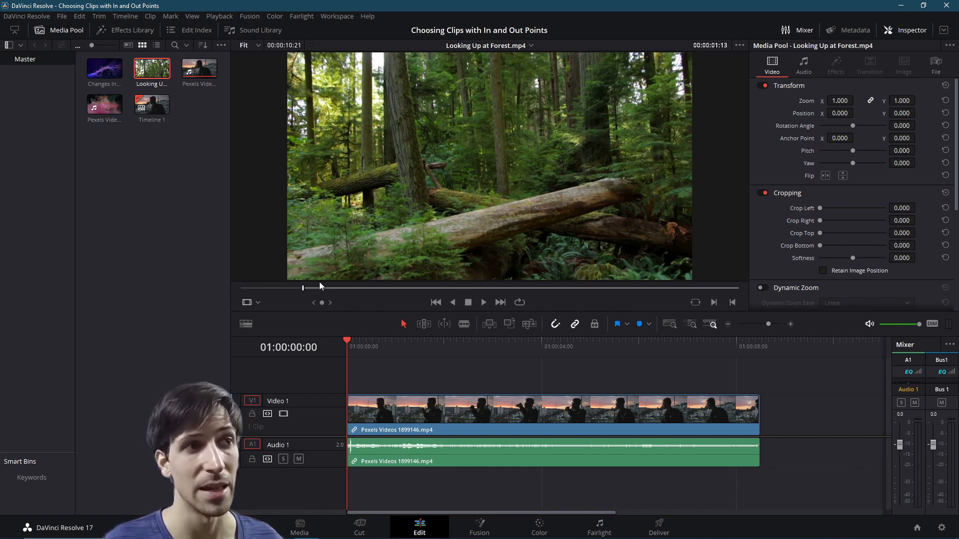
mouse_move(637, 308)
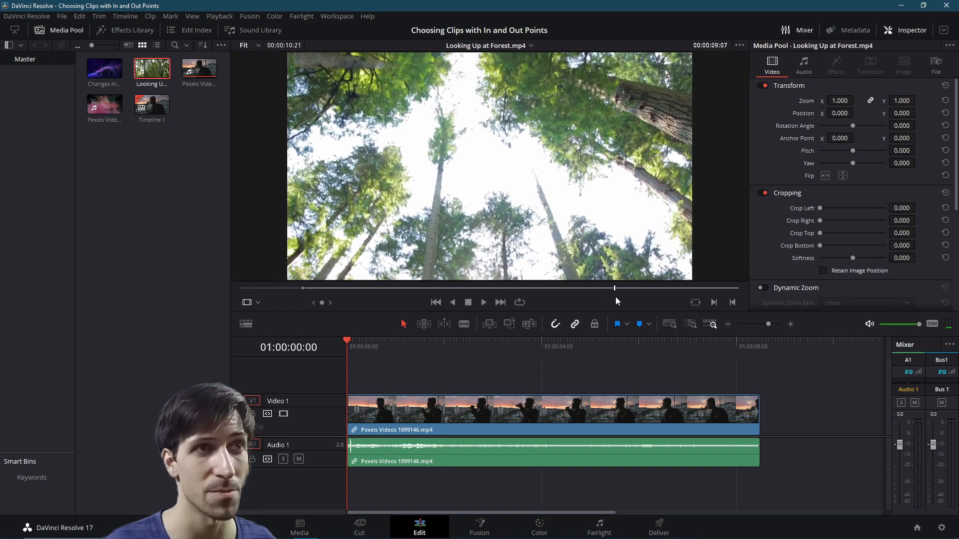
mouse_move(624, 271)
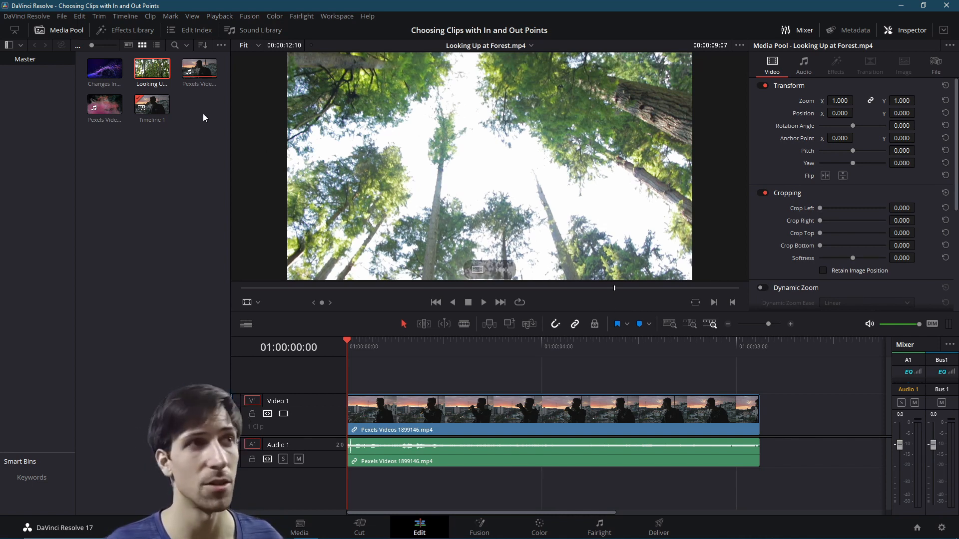
Use Mark > Clear In and Out to remove both marks from the forest clip.
left_click(170, 16)
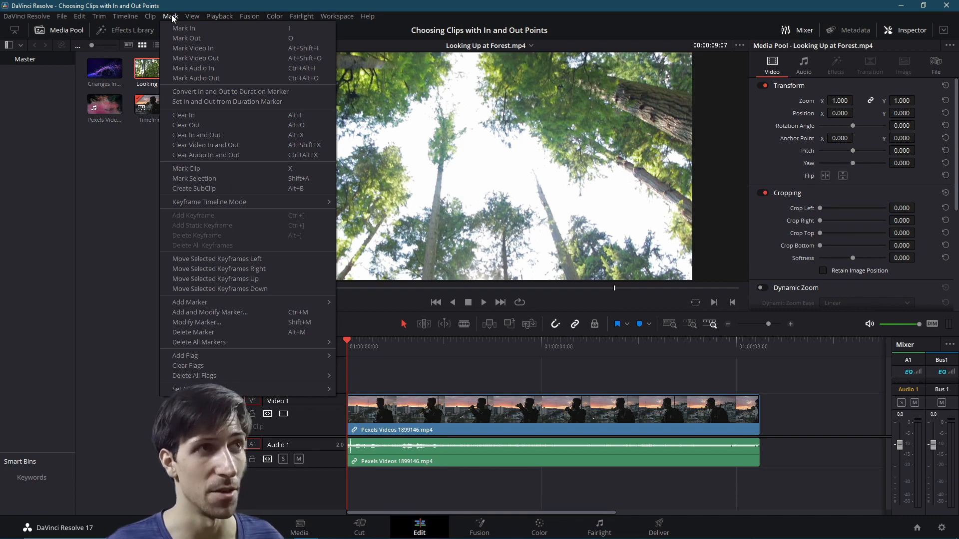
mouse_move(197, 115)
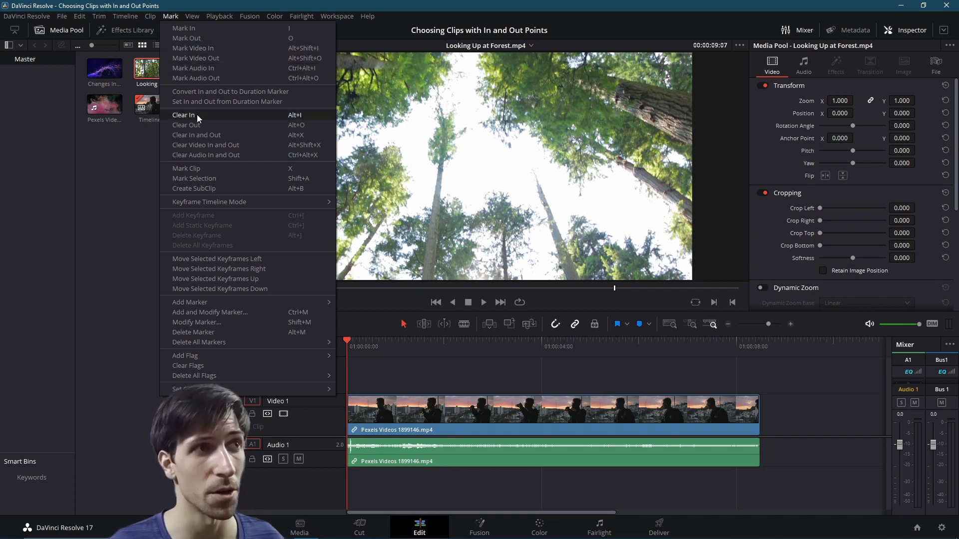
mouse_move(186, 125)
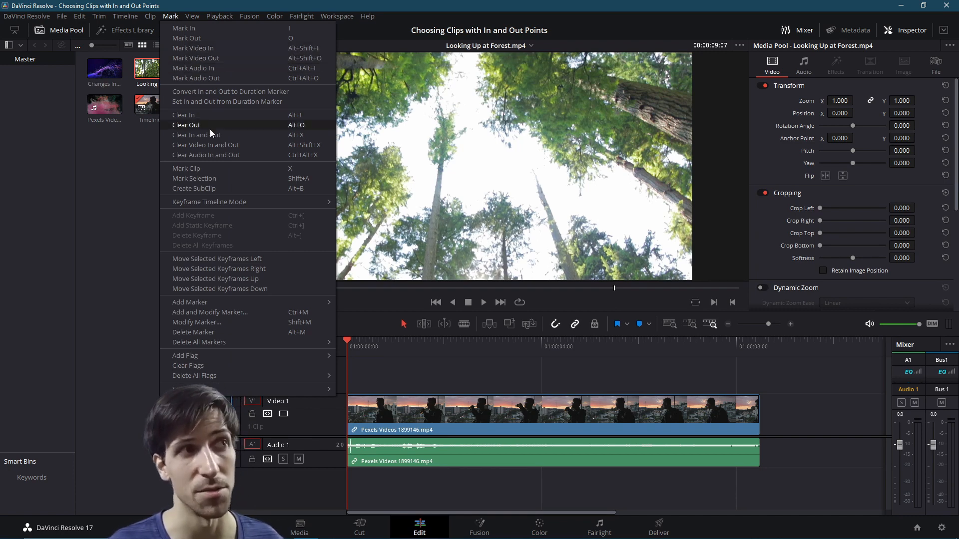
mouse_move(208, 115)
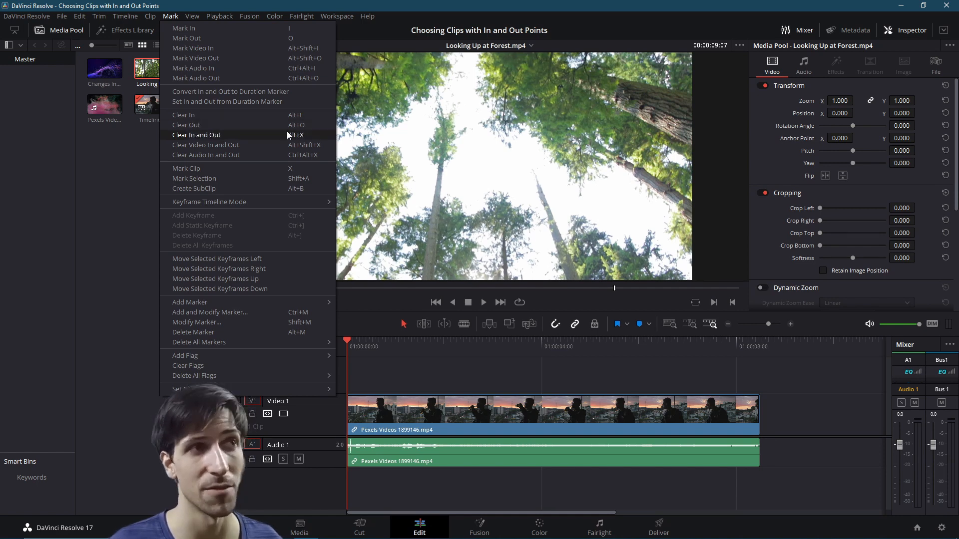
left_click(196, 134)
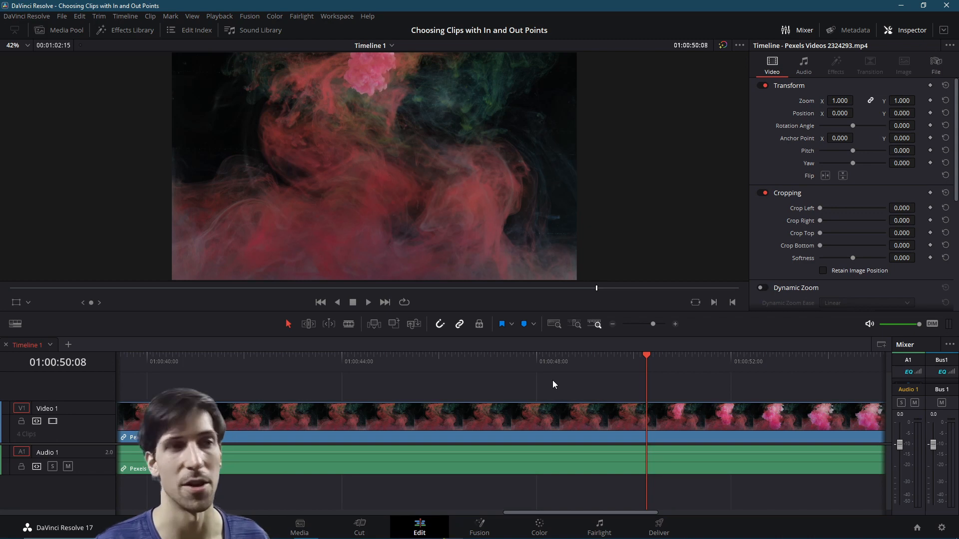
Add Pexels Videos 2324293.mp4 as the fourth clip at the end of Timeline 1.
left_click(465, 362)
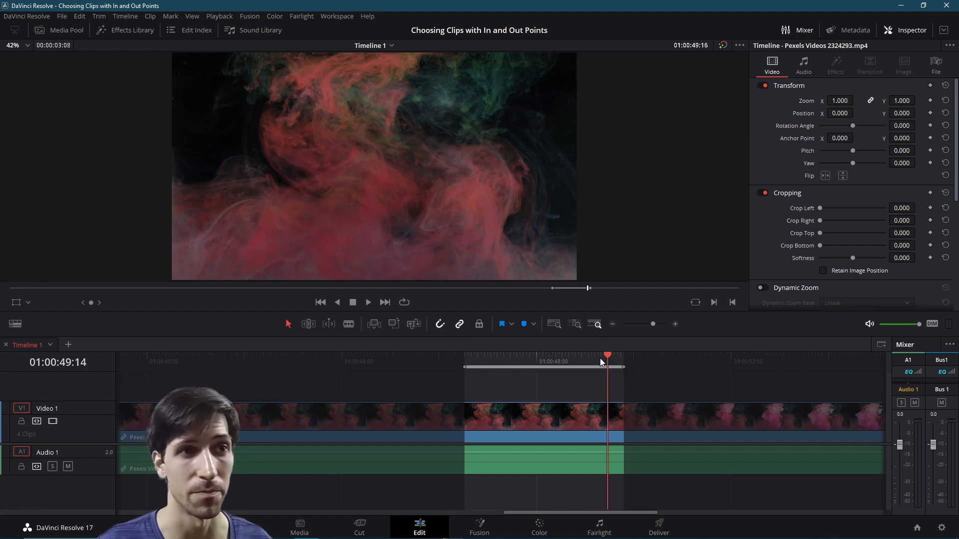
Move the playhead through the pink smoke clip to mark a range and cut at 01:00:45:12.
left_click(477, 361)
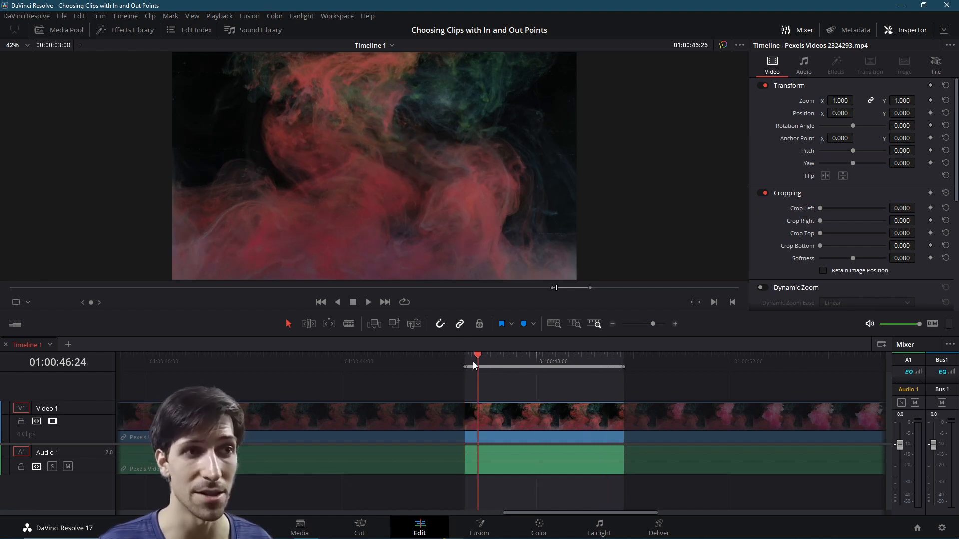
left_click(409, 428)
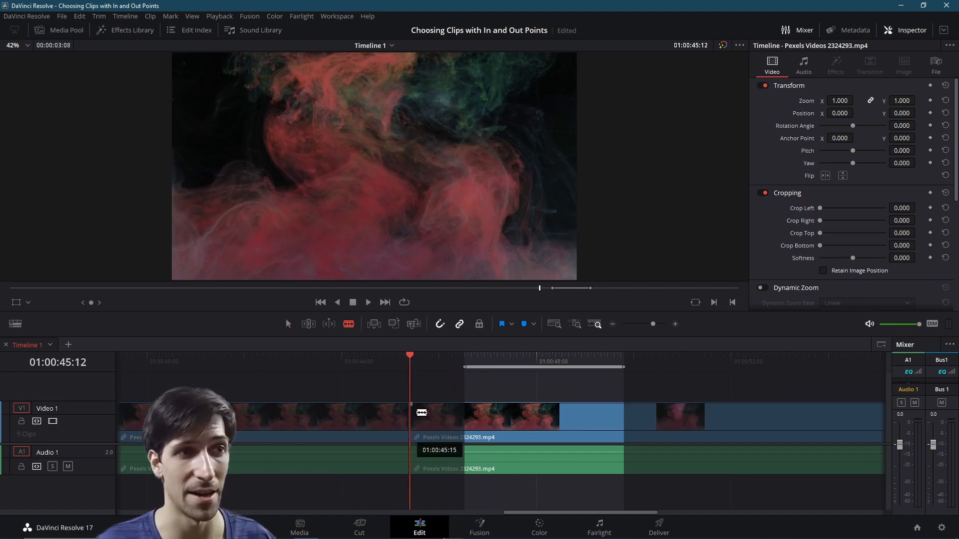
left_click(449, 356)
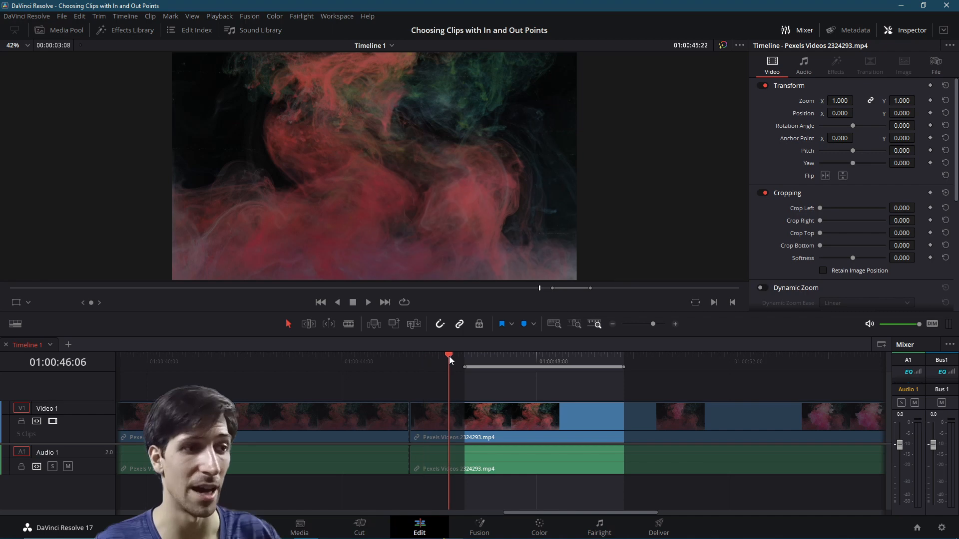
left_click(409, 362)
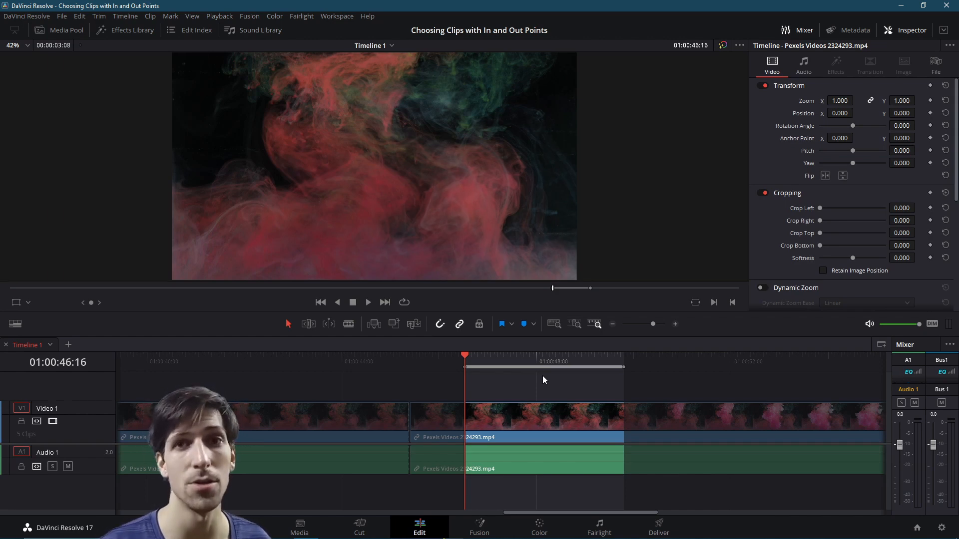
mouse_move(524, 324)
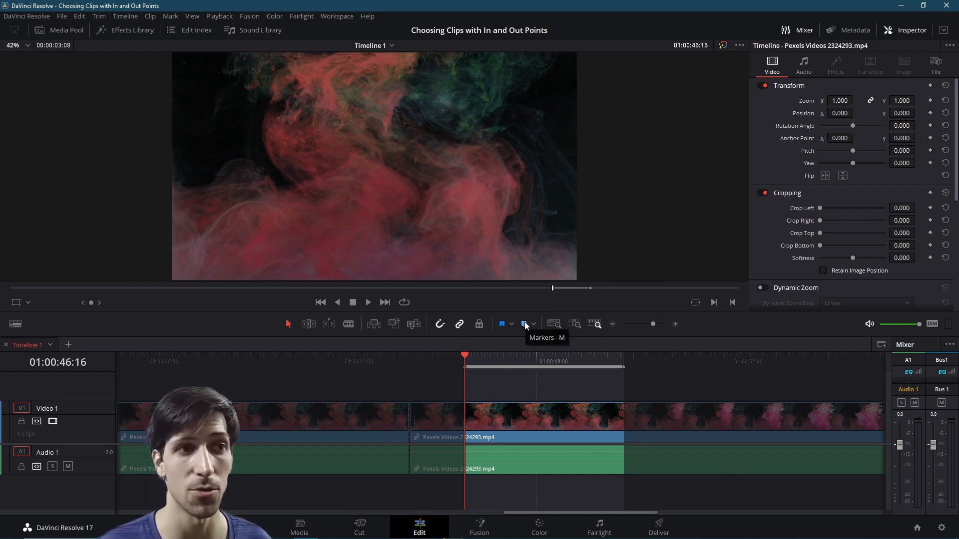
Open the timeline holding a short sunset shot followed by Looking Up at Forest.mp4.
left_click(502, 325)
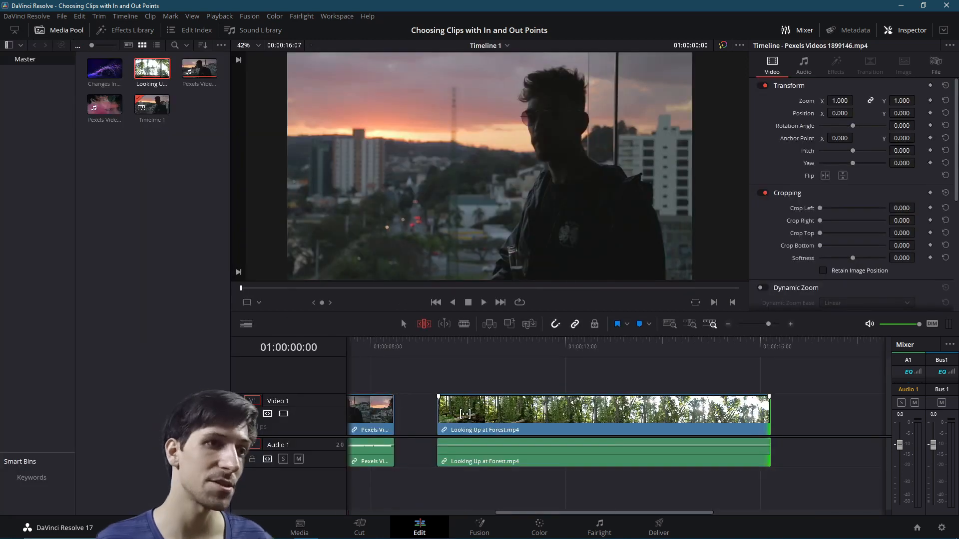
On the Cut page, load Pexels Videos 2324293.mp4 and mark roughly 6 to 30 seconds.
left_click(359, 528)
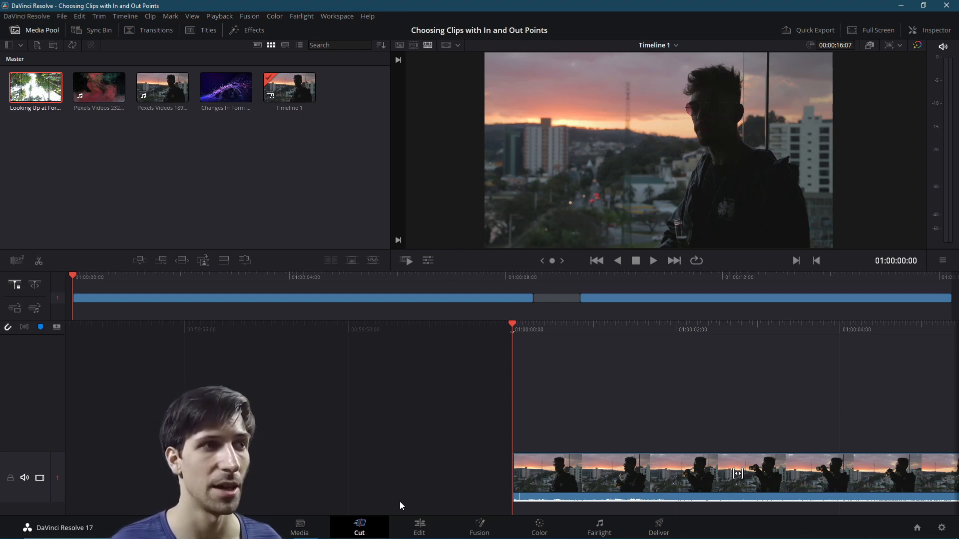
mouse_move(602, 393)
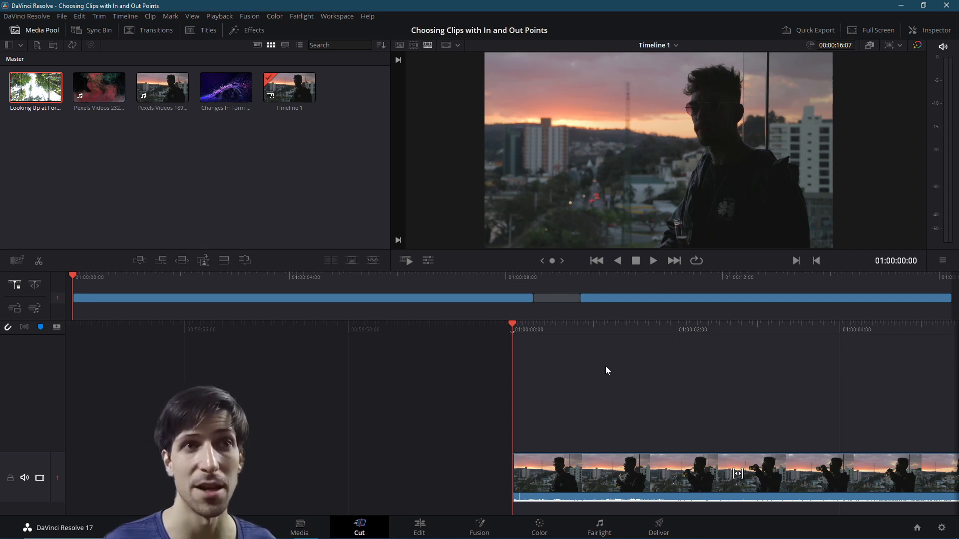
mouse_move(677, 213)
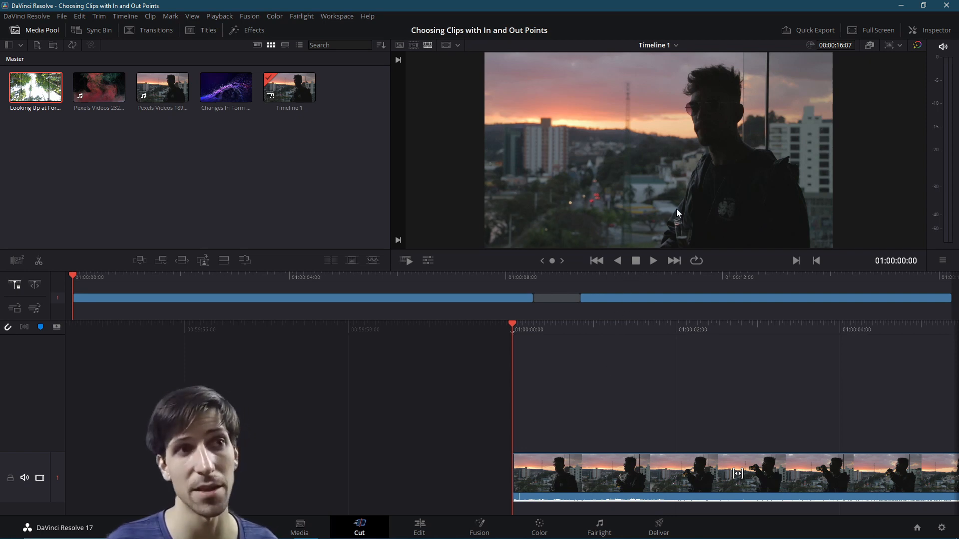
mouse_move(607, 245)
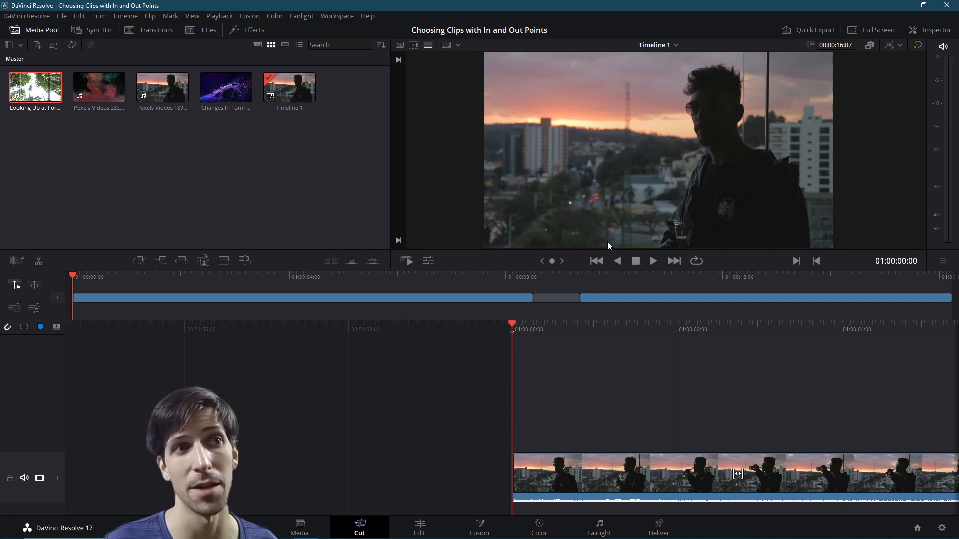
mouse_move(638, 404)
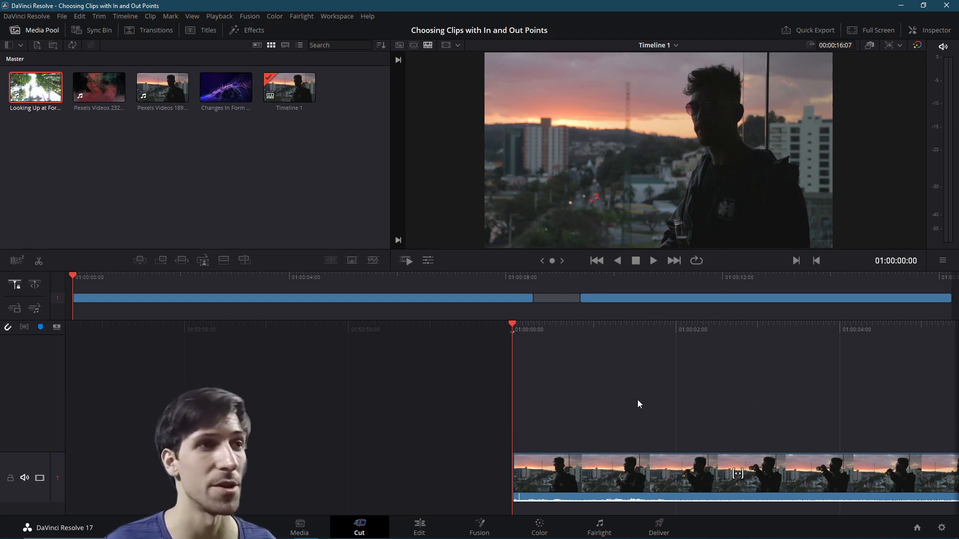
mouse_move(671, 399)
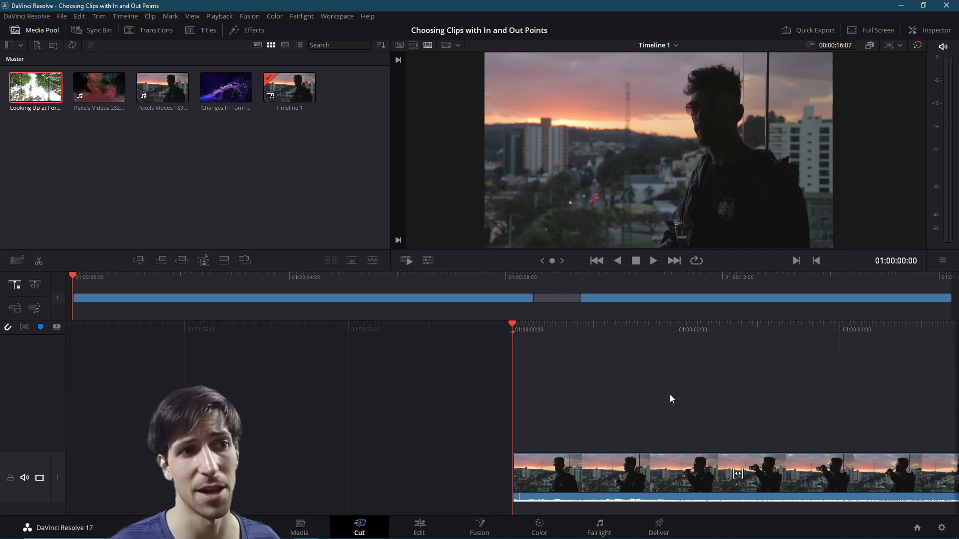
mouse_move(711, 396)
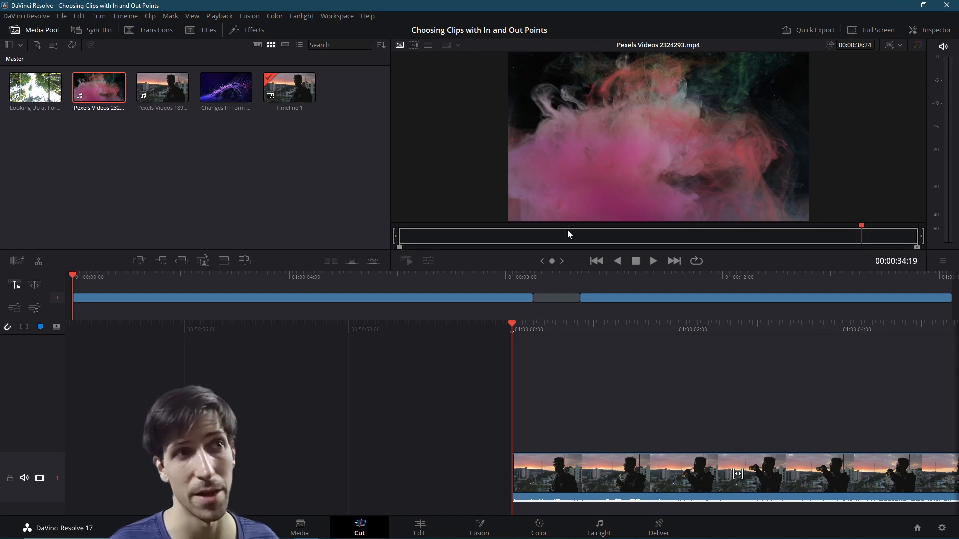
left_click(489, 235)
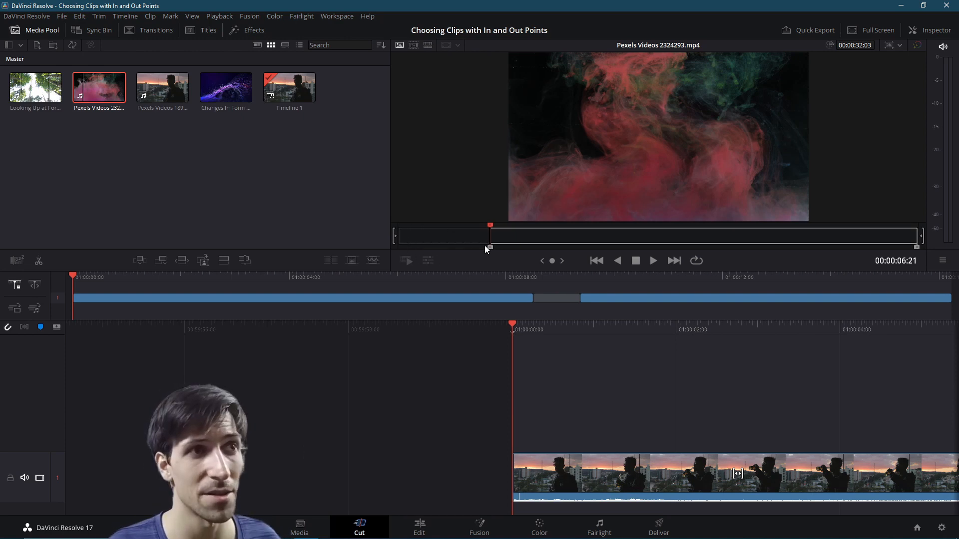
mouse_move(476, 240)
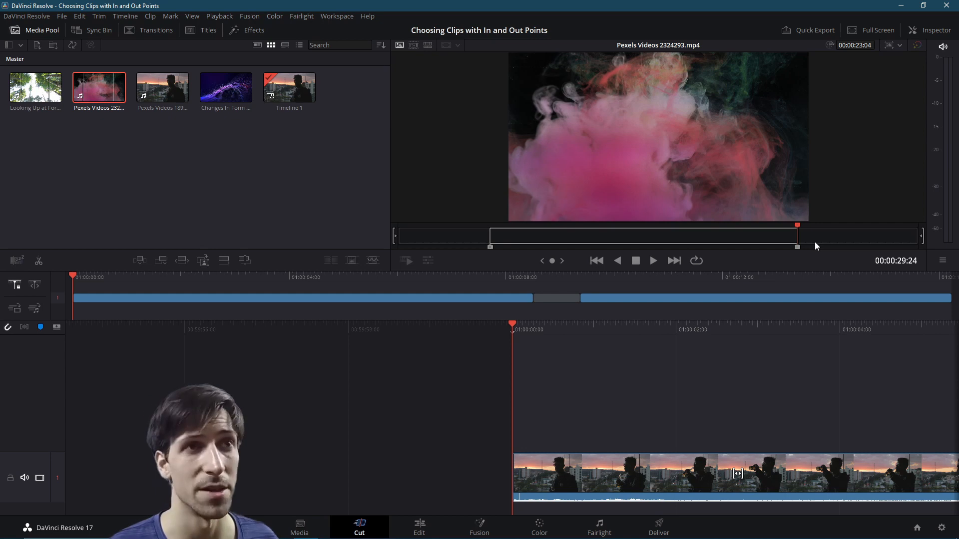
mouse_move(518, 221)
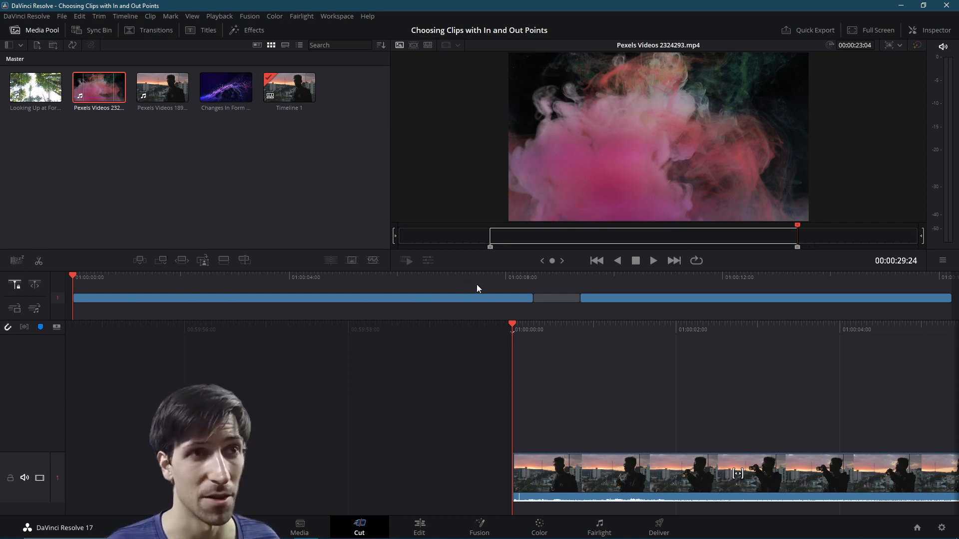
mouse_move(563, 292)
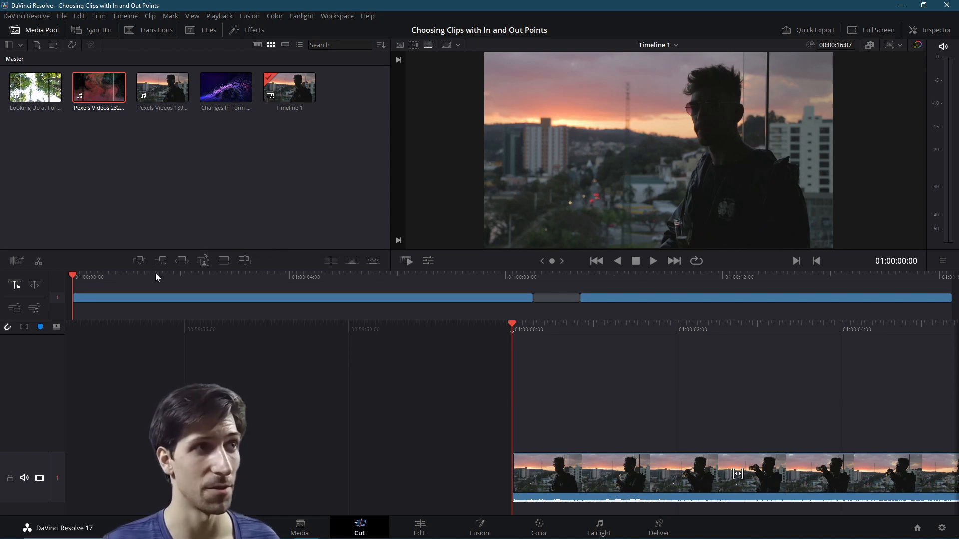
mouse_move(140, 260)
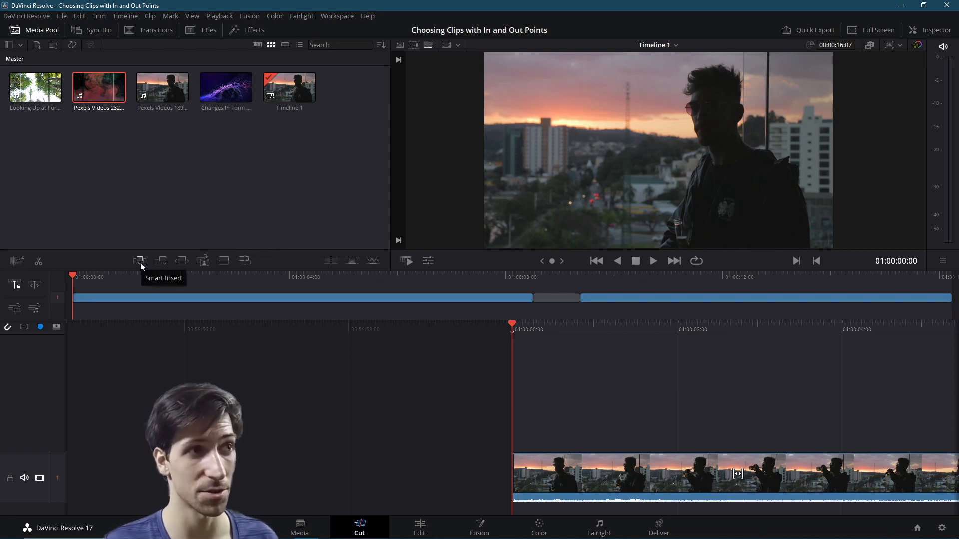
mouse_move(160, 260)
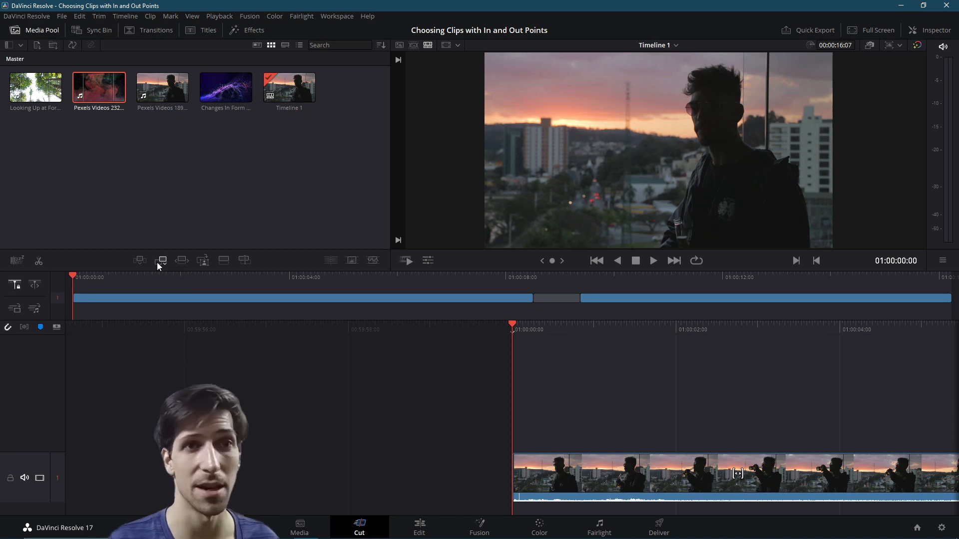
Append the marked smoke range, then Smart Insert it after the city clip.
left_click(161, 260)
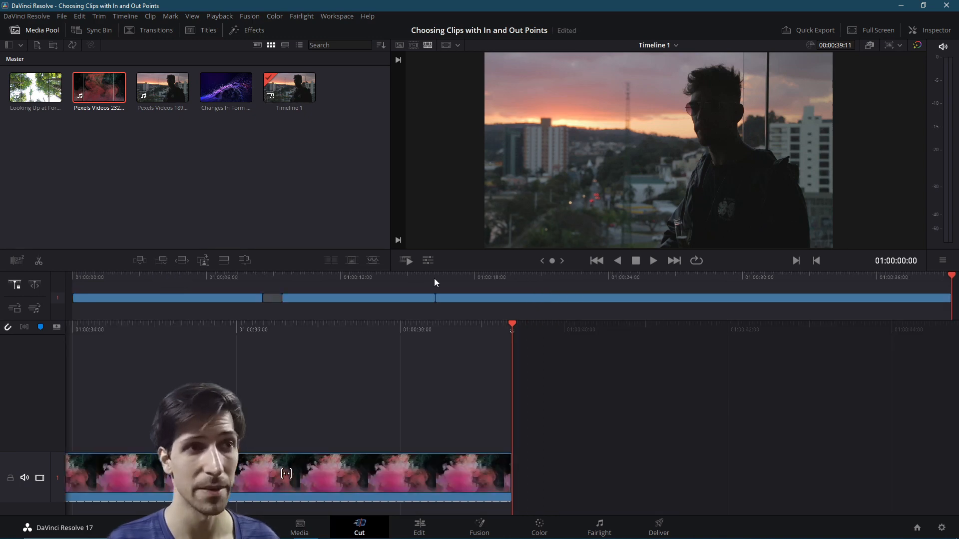
left_click(652, 261)
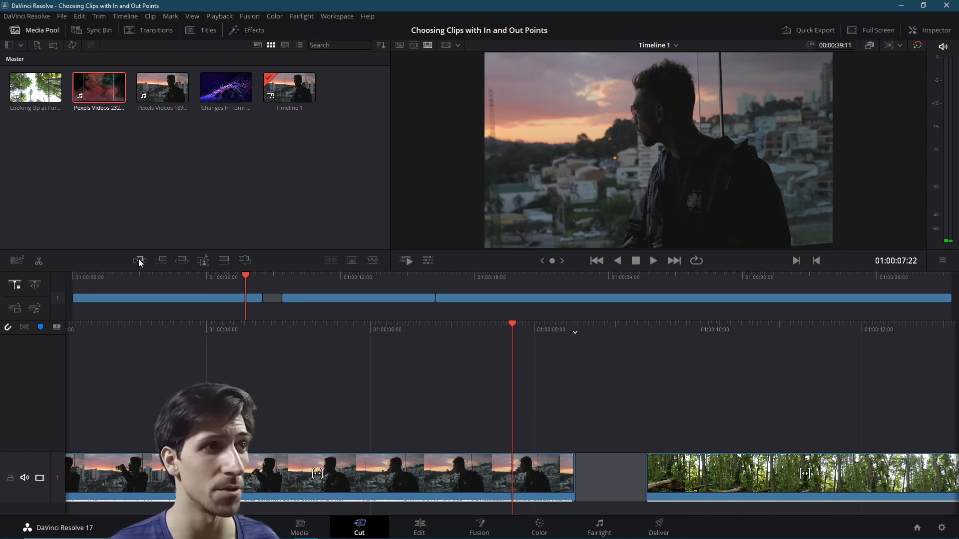
mouse_move(140, 261)
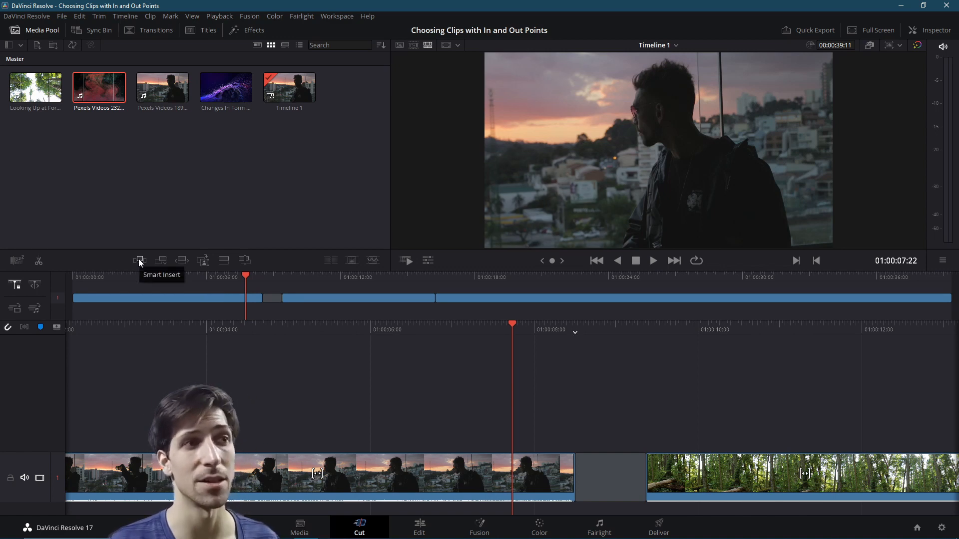
left_click(141, 260)
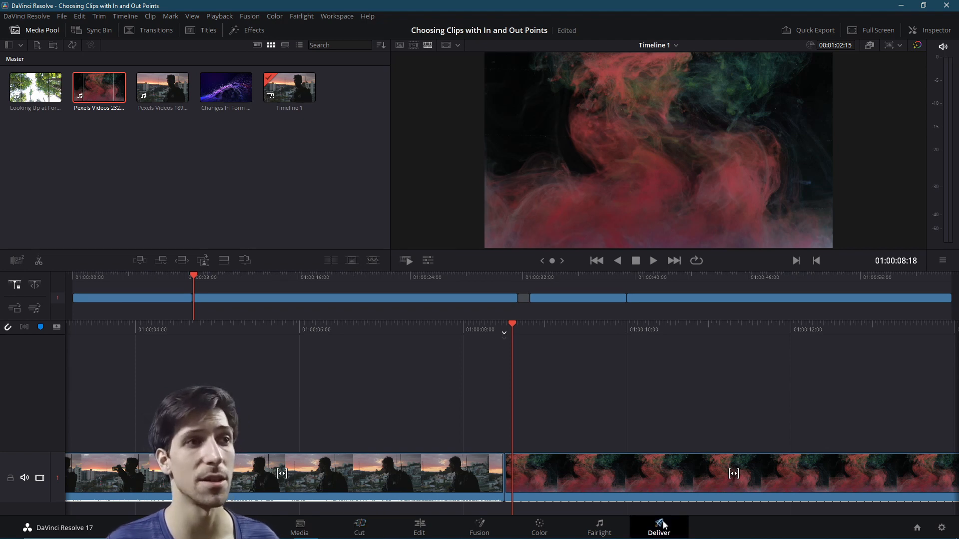
Open the Deliver page and check the render range, leaving Entire Timeline selected.
left_click(659, 528)
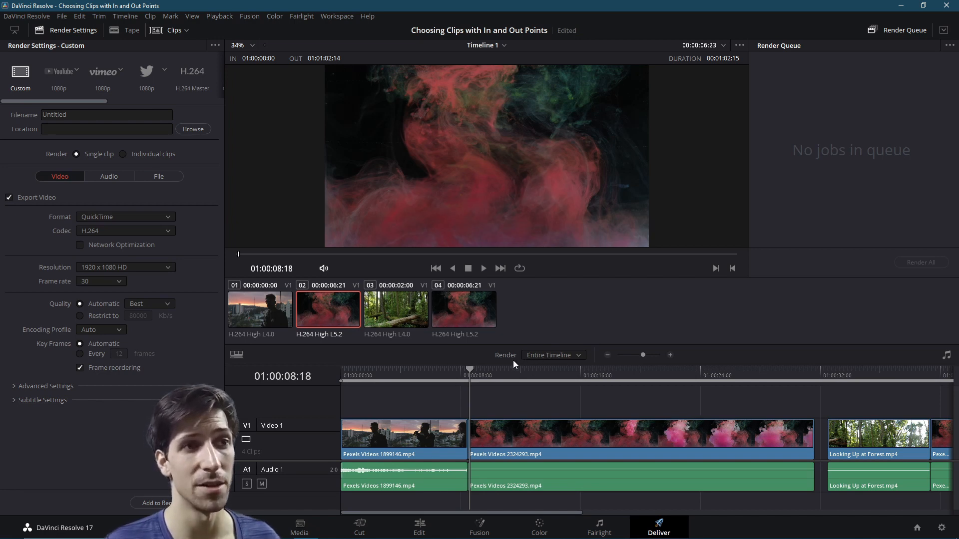
mouse_move(569, 360)
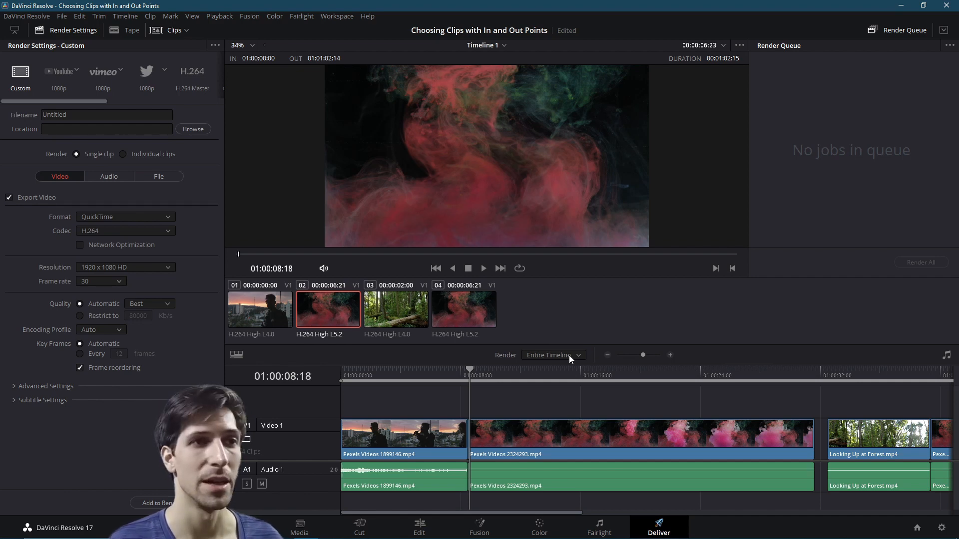
left_click(551, 354)
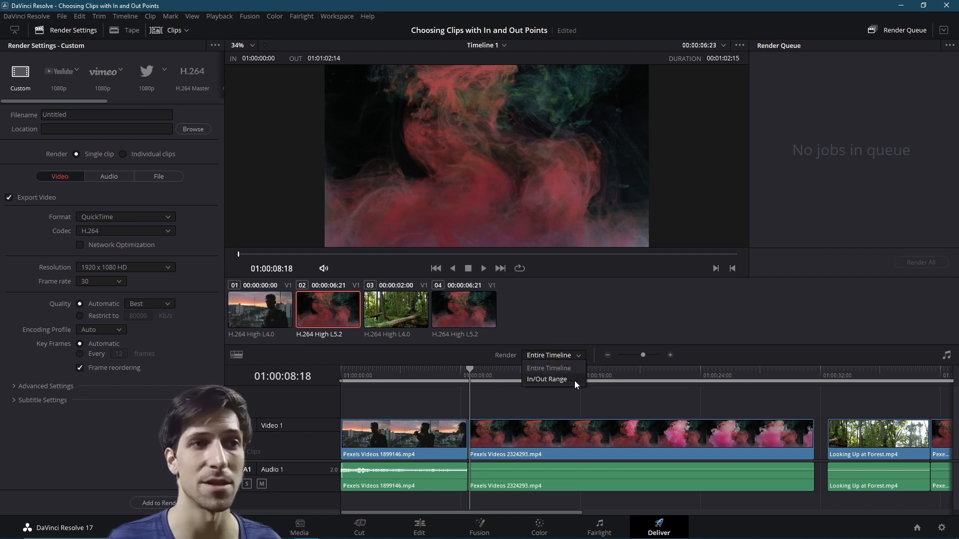
left_click(549, 367)
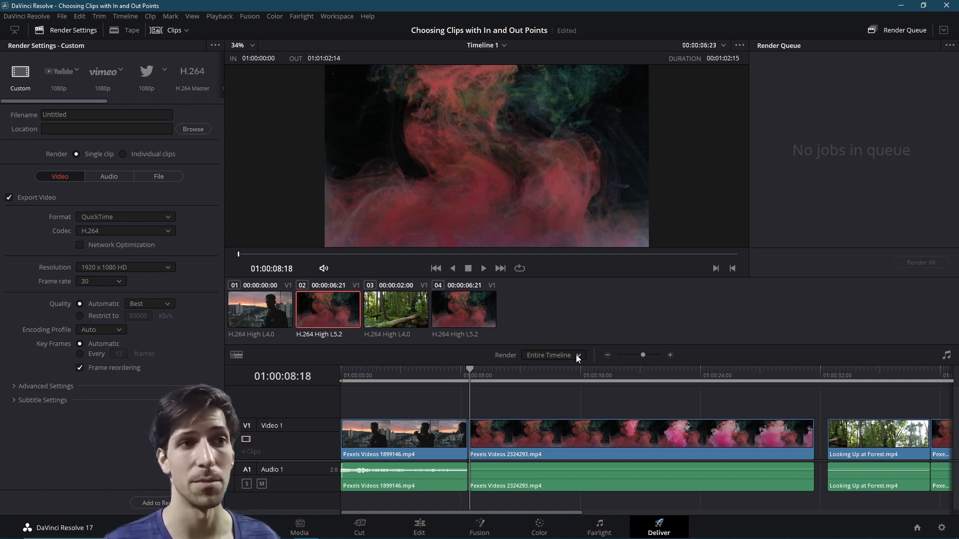
mouse_move(520, 422)
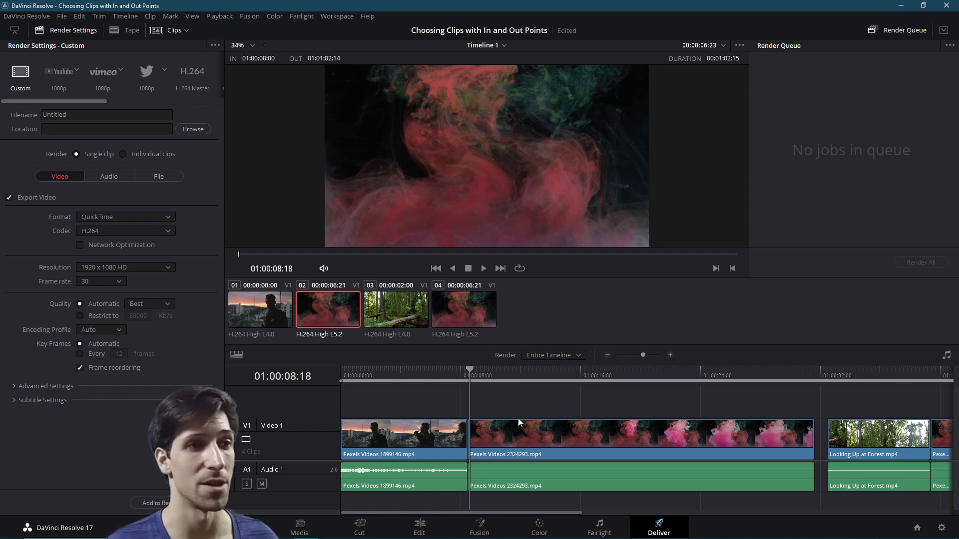
Mark the 01:00:19:12–01:00:45:08 range, name the output InOutTest, and queue the render.
scroll("right", 3)
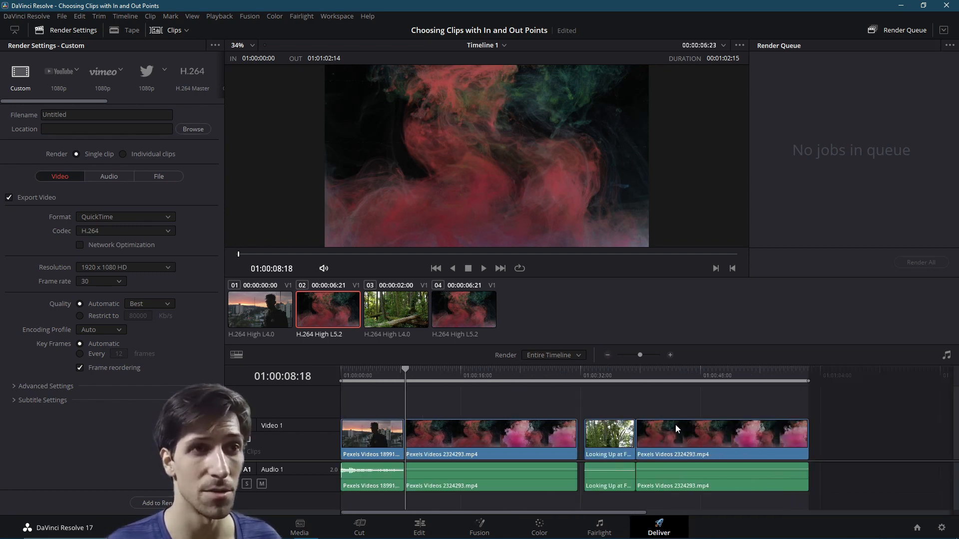
left_click(486, 371)
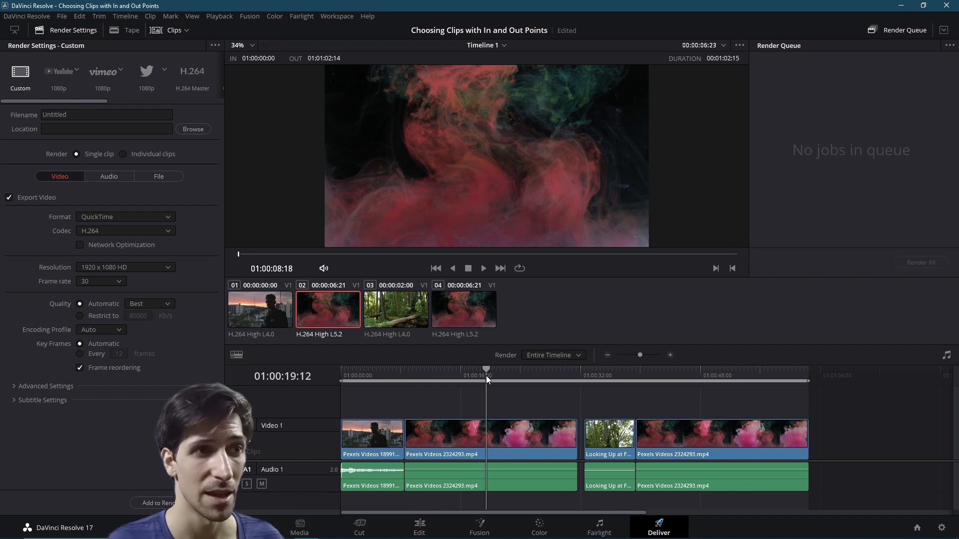
left_click(550, 354)
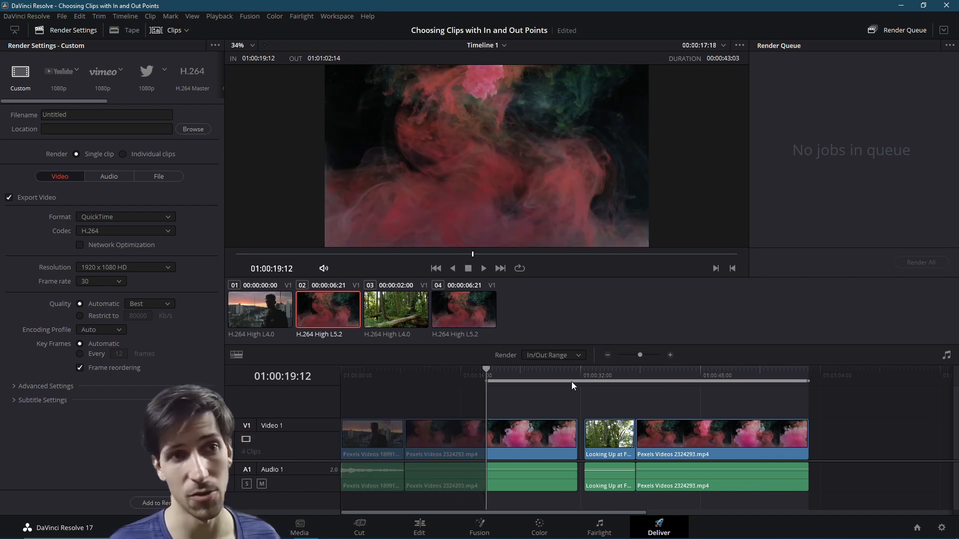
left_click(659, 381)
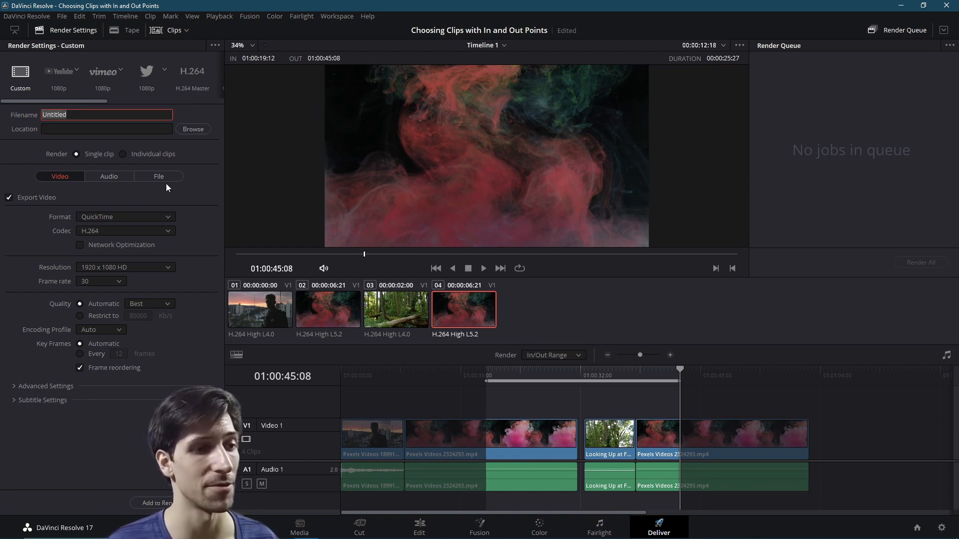
type("InOutTest")
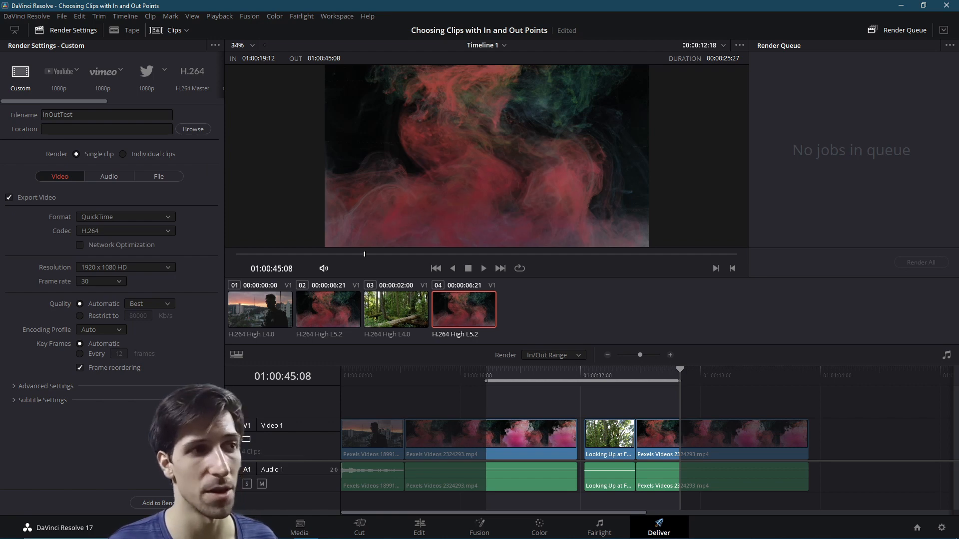
left_click(920, 261)
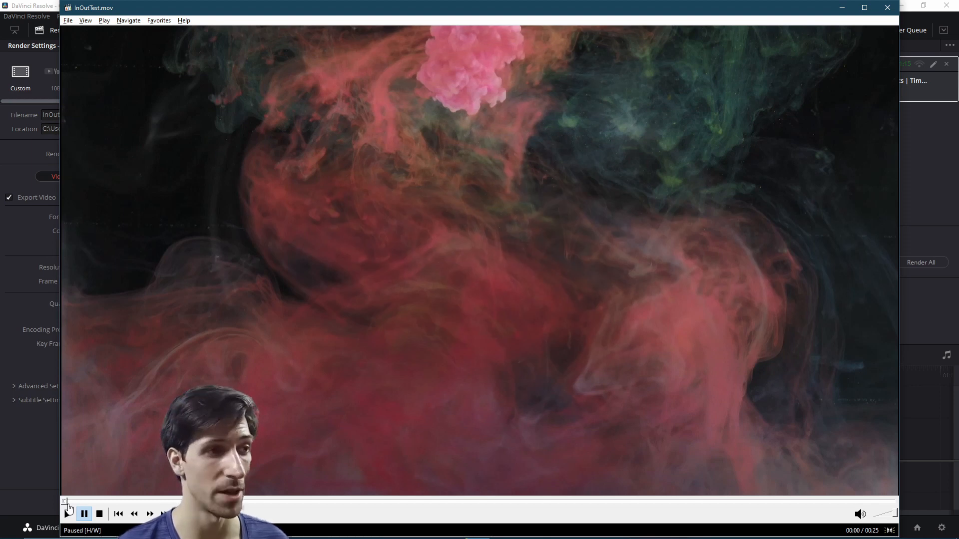
mouse_move(120, 447)
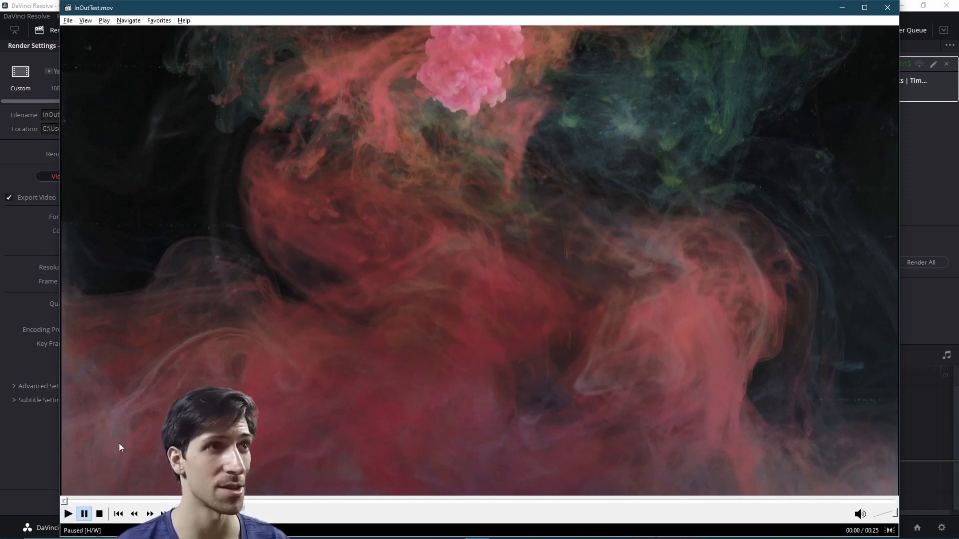
Play and pause the rendered InOutTest.mov, then close Windows Media Player.
left_click(68, 514)
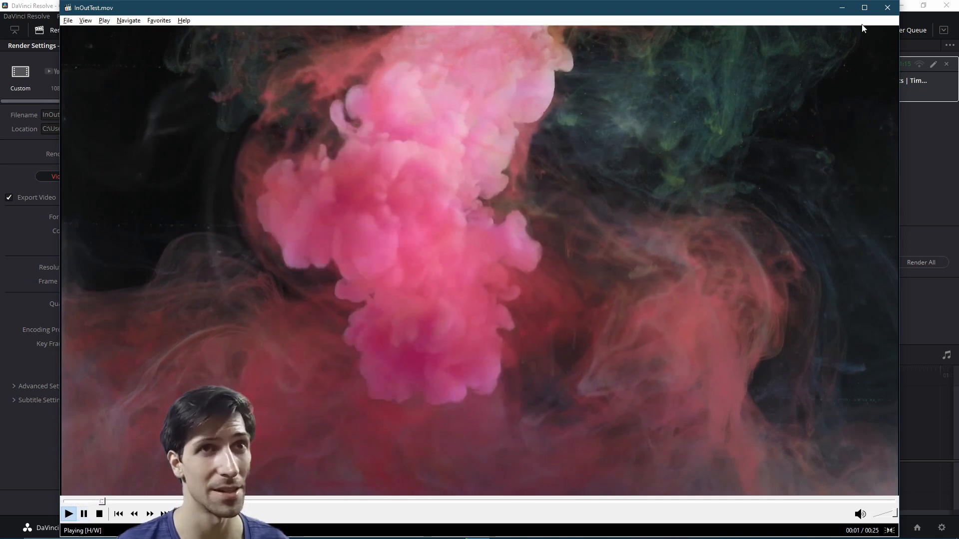
left_click(69, 514)
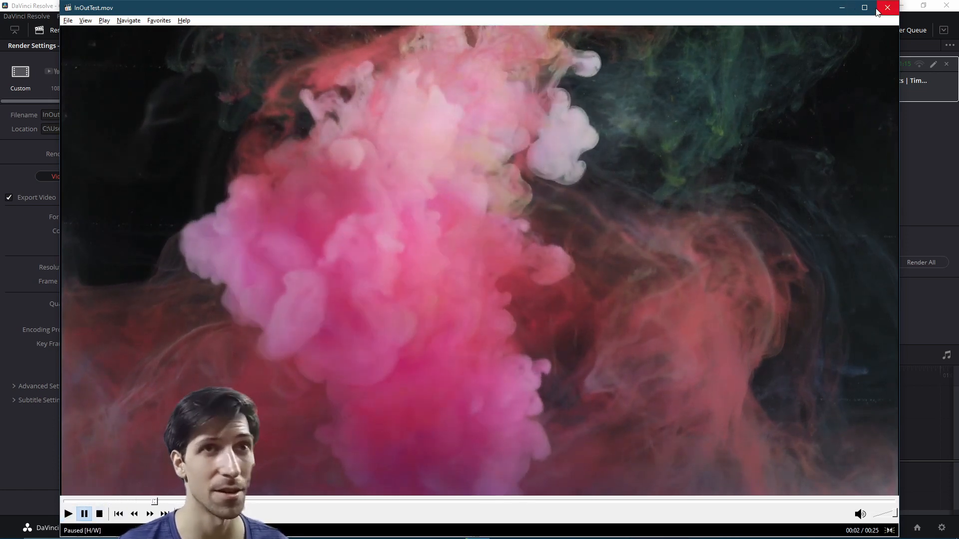
left_click(888, 7)
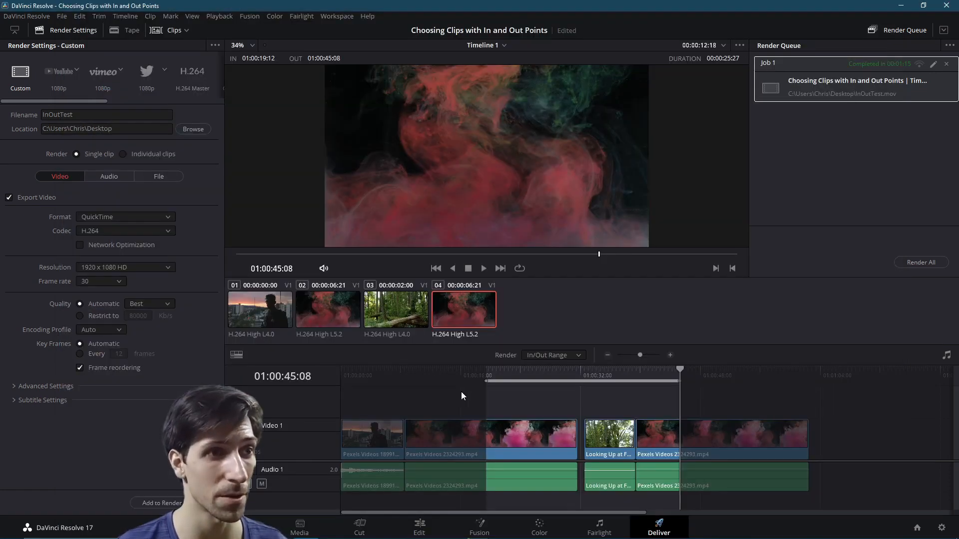
Move the playhead back to the range start and return to the Edit page.
left_click(486, 371)
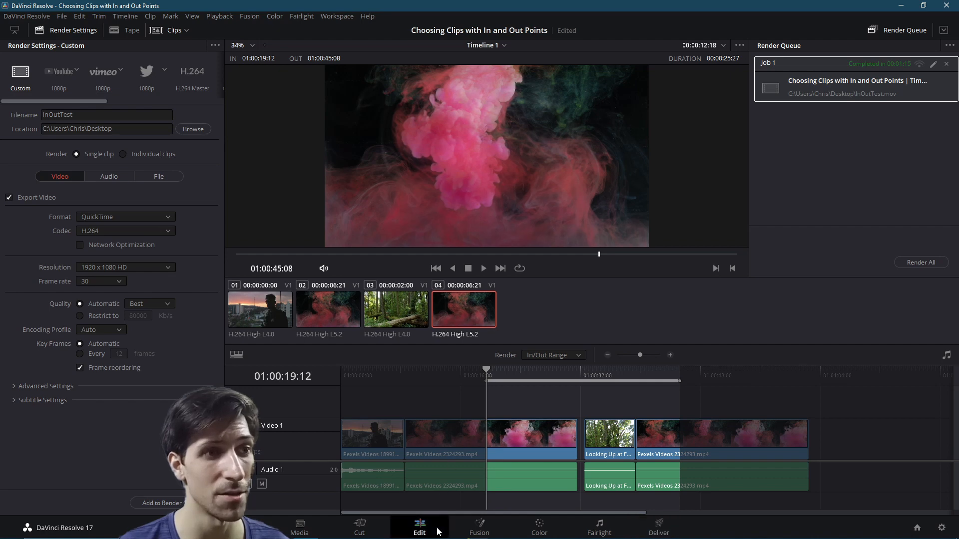
left_click(419, 527)
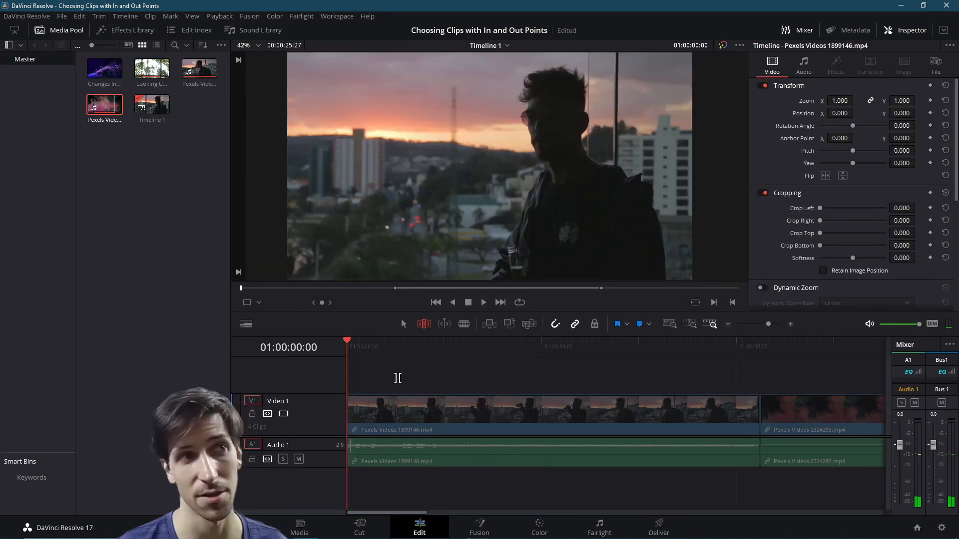